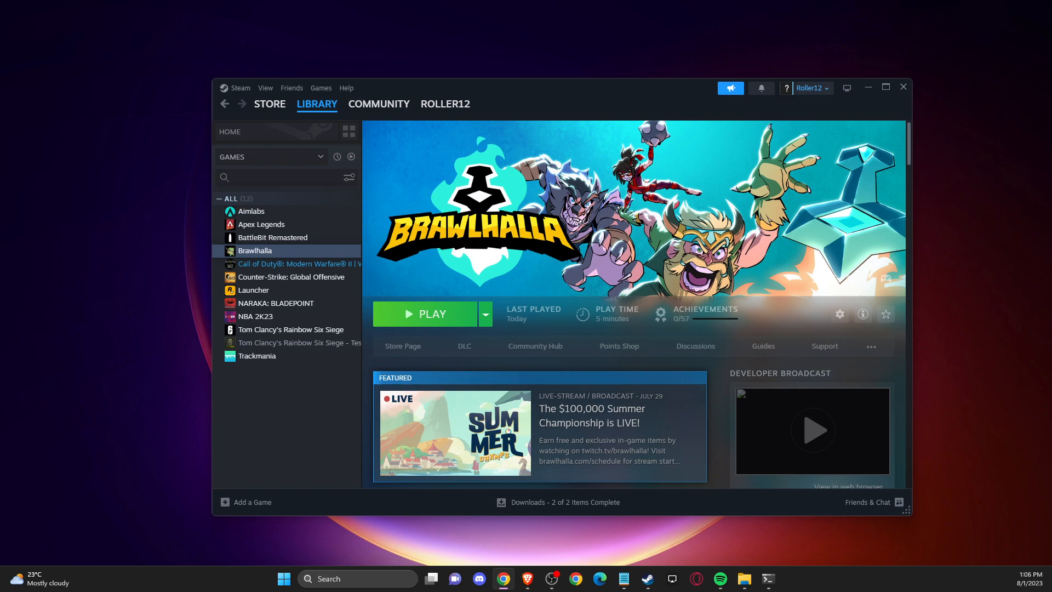
Browse Brawlhalla's local files from its Steam library entry, landing in its install folder
click(316, 103)
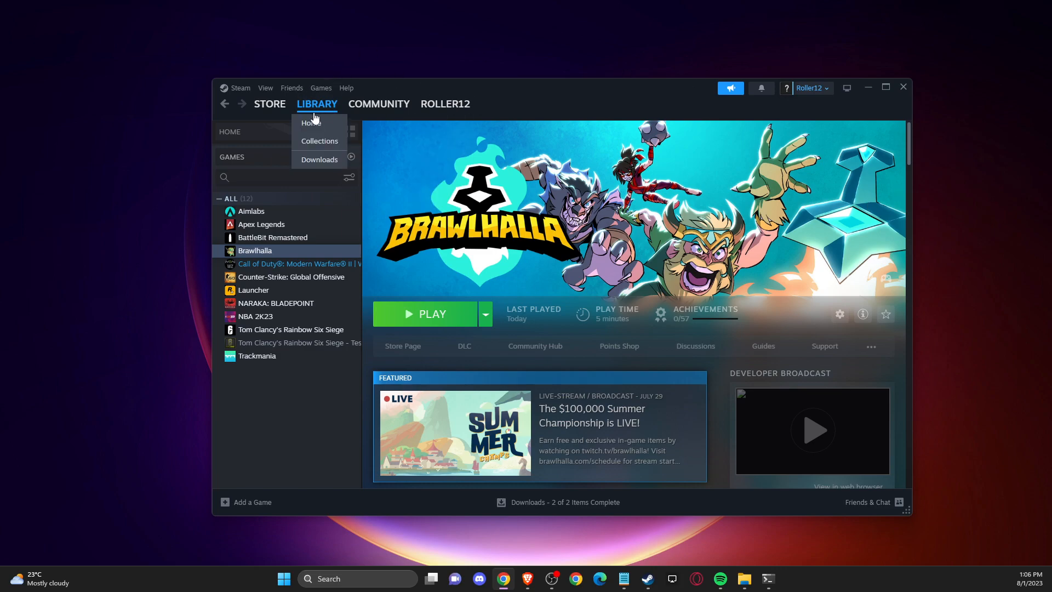
right_click(254, 250)
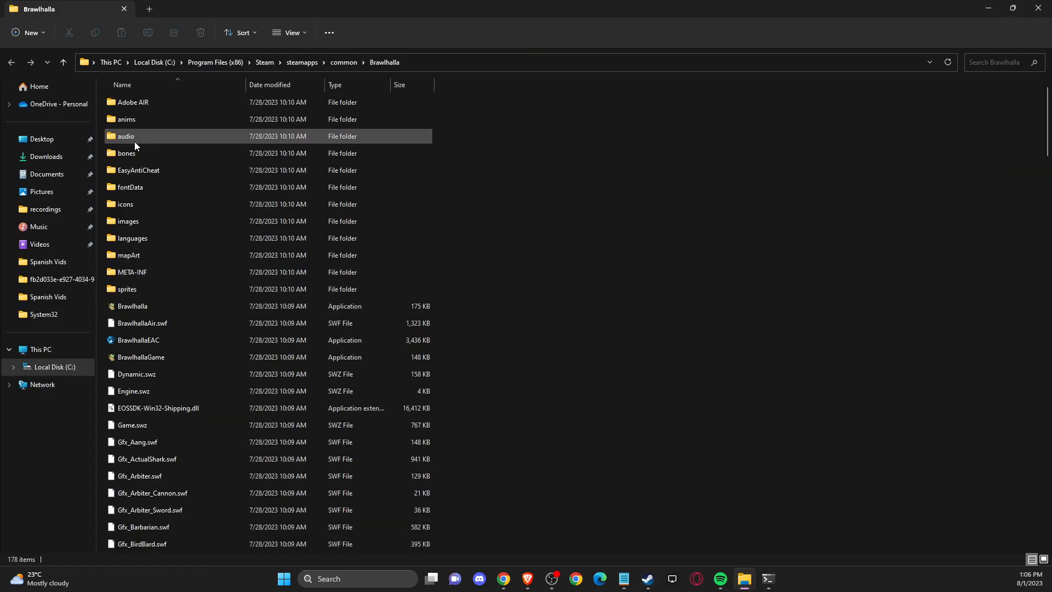
Rename the EasyAntiCheat folder in Brawlhalla's install folder to EasyAntiCheatRR
click(138, 169)
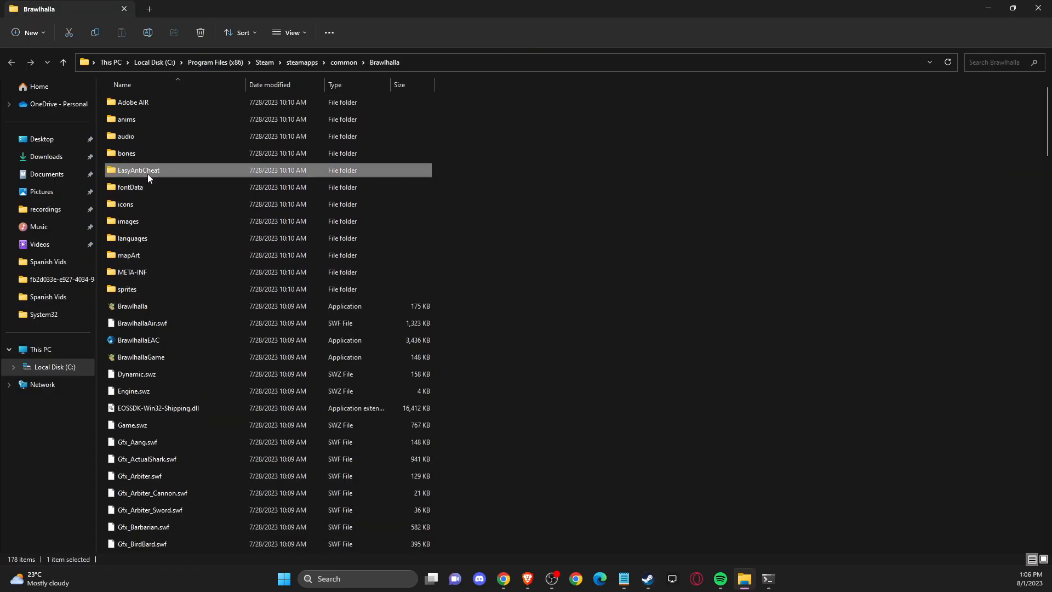
right_click(138, 170)
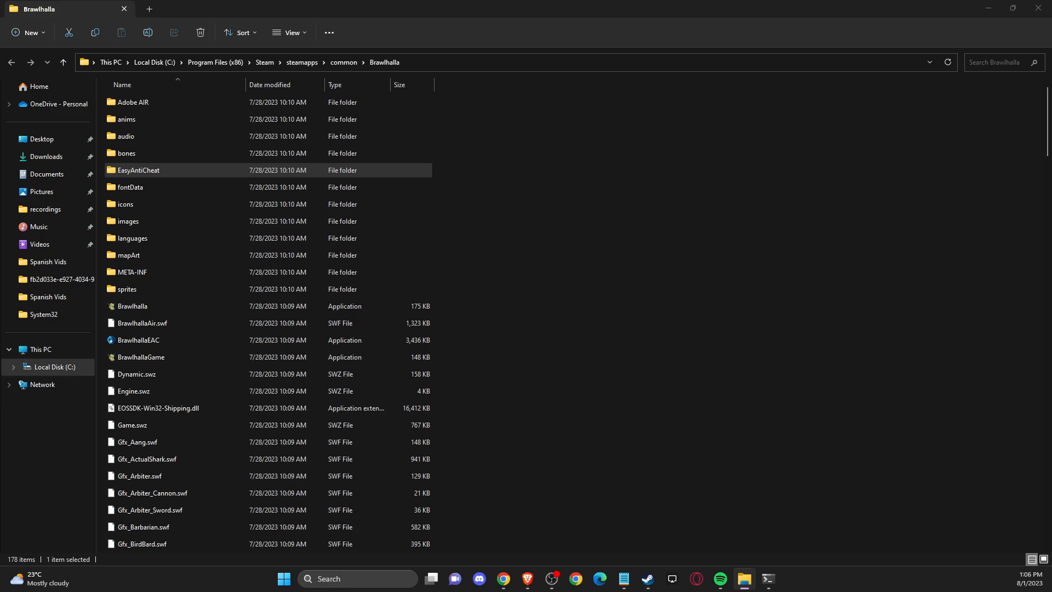
right_click(138, 170)
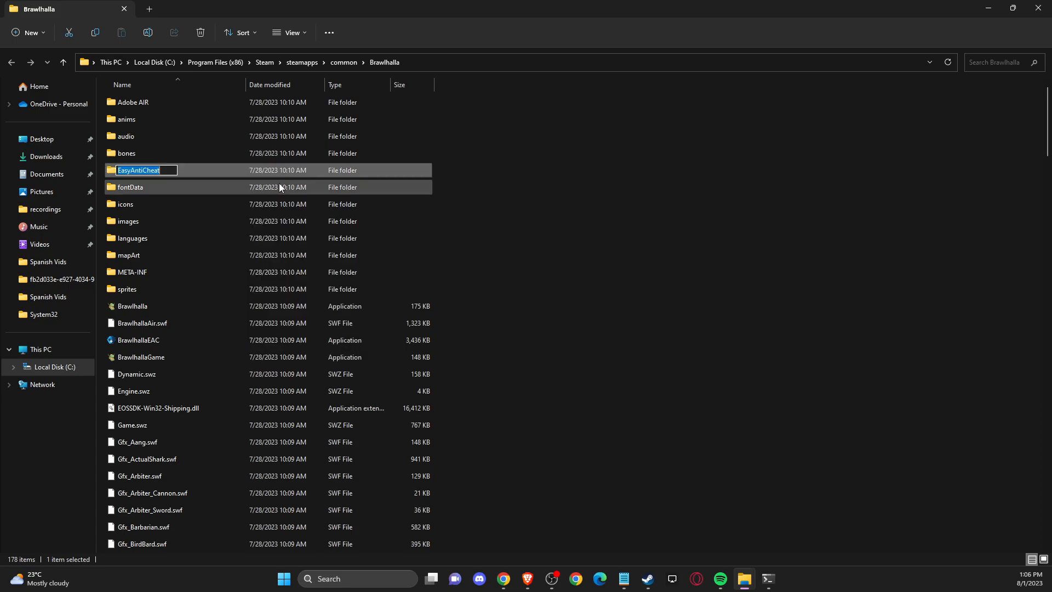
text(RR)
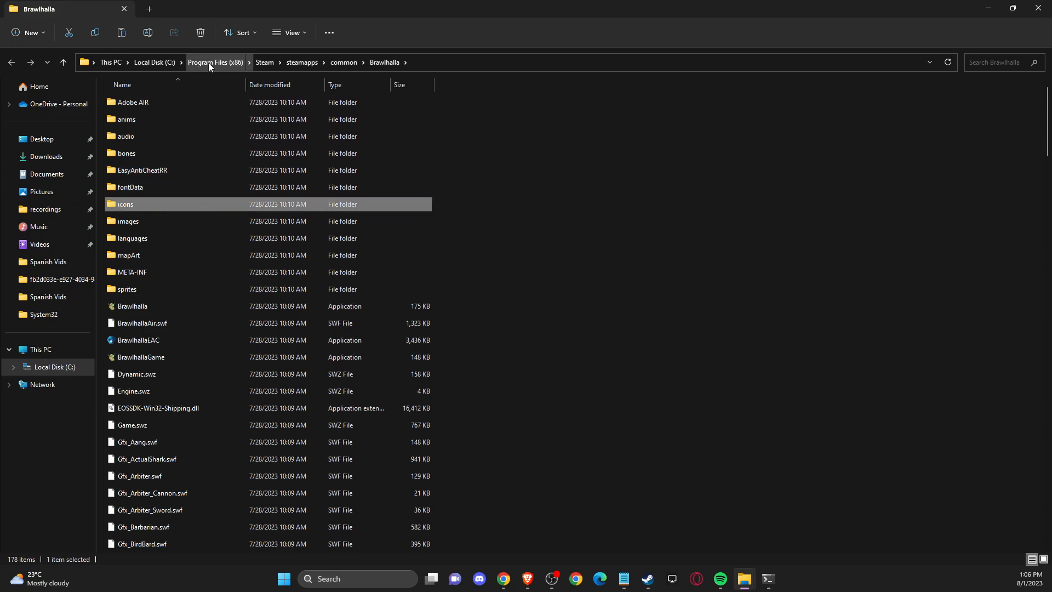
In Program Files (x86), rename EasyAntiCheat and EasyAntiCheat_EOS to EasyAntiCheatSS and EasyAntiCheat_EOSSS
click(215, 61)
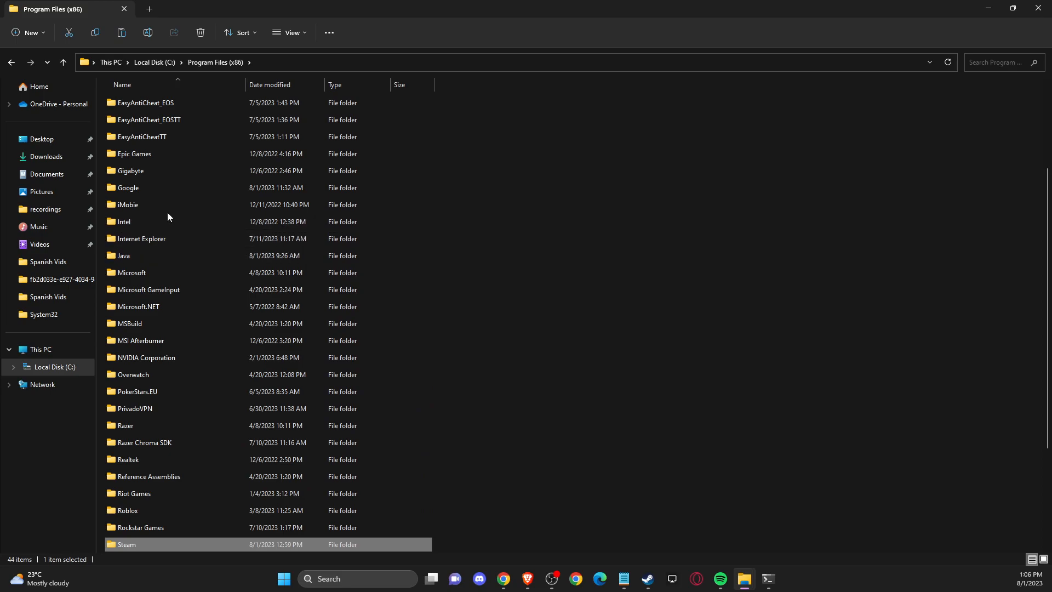
scroll(up, 3)
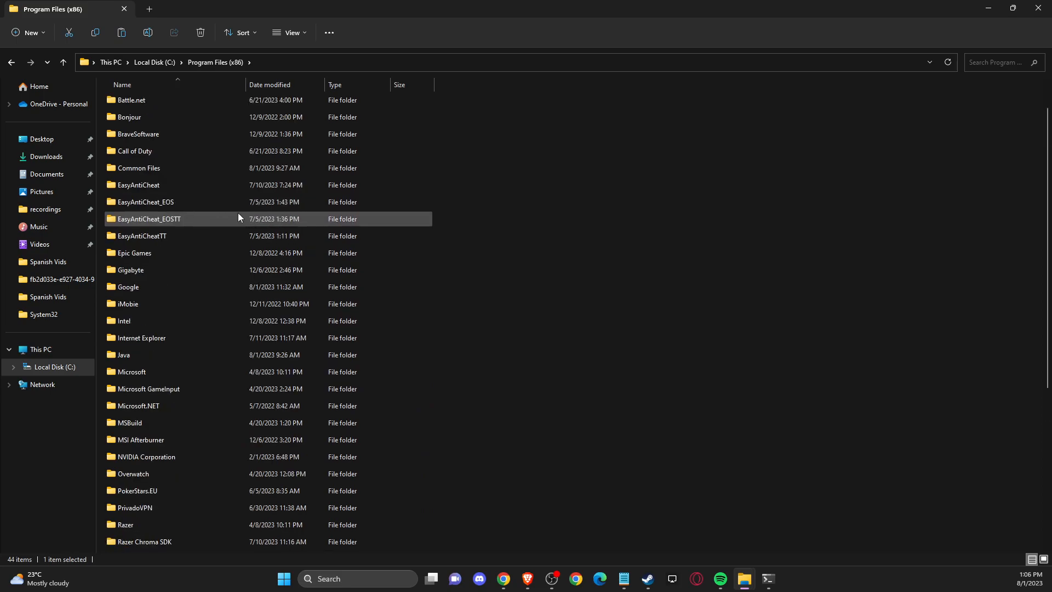
click(138, 184)
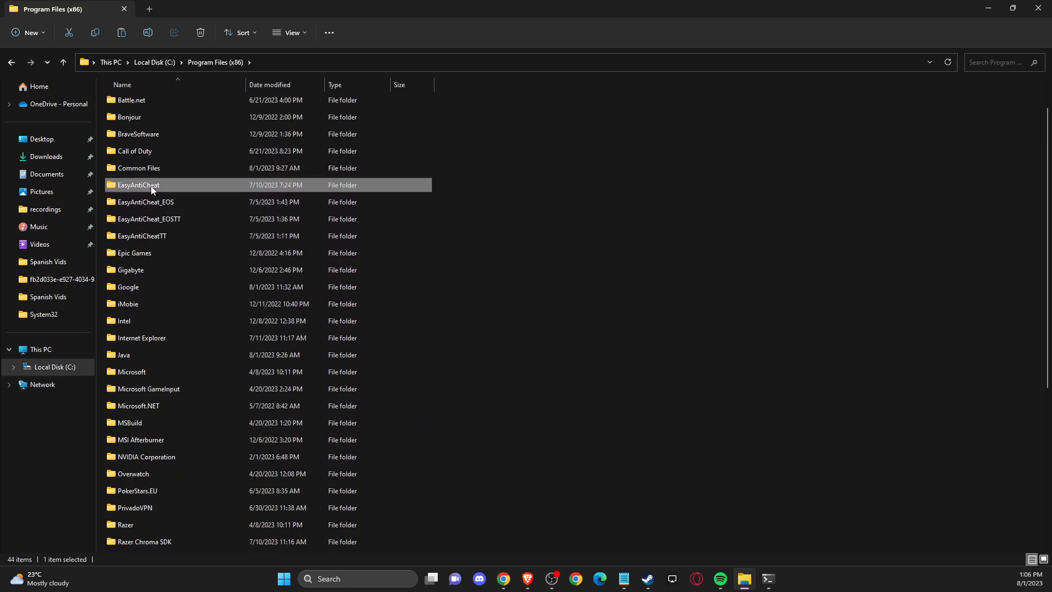
right_click(145, 202)
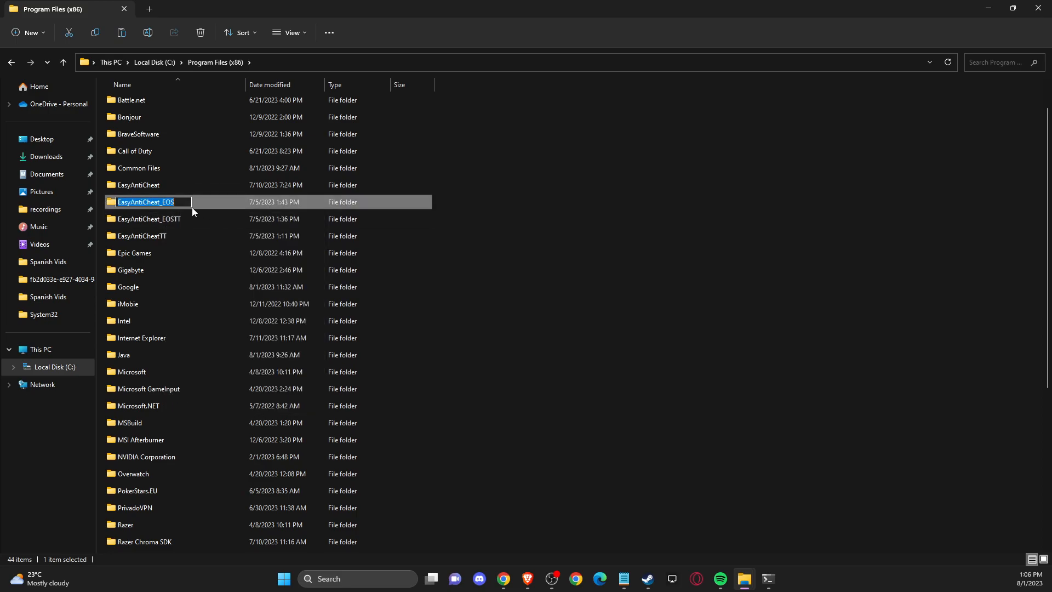
right_click(148, 189)
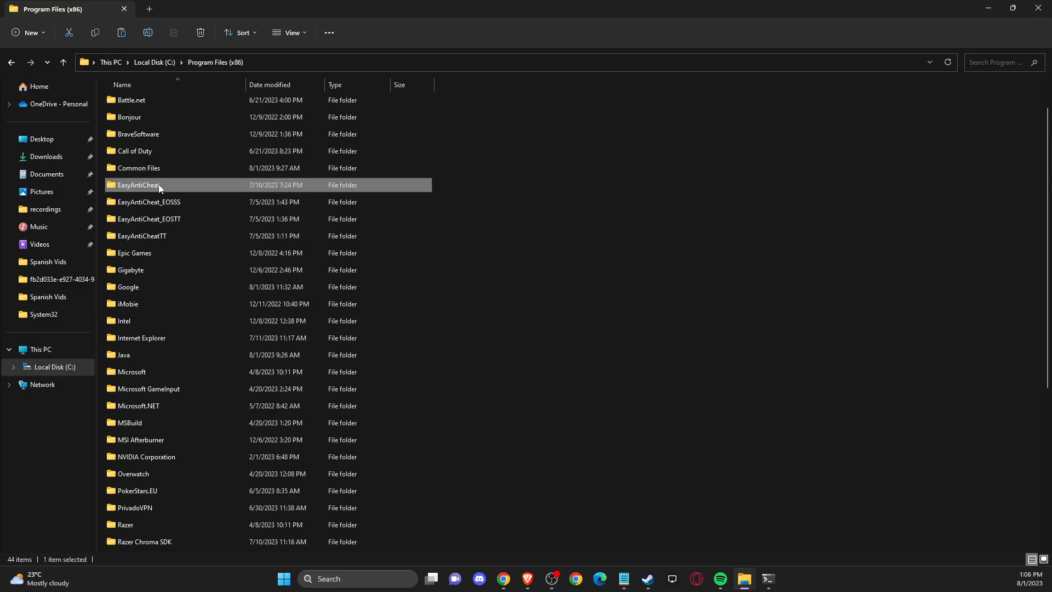
key(F2)
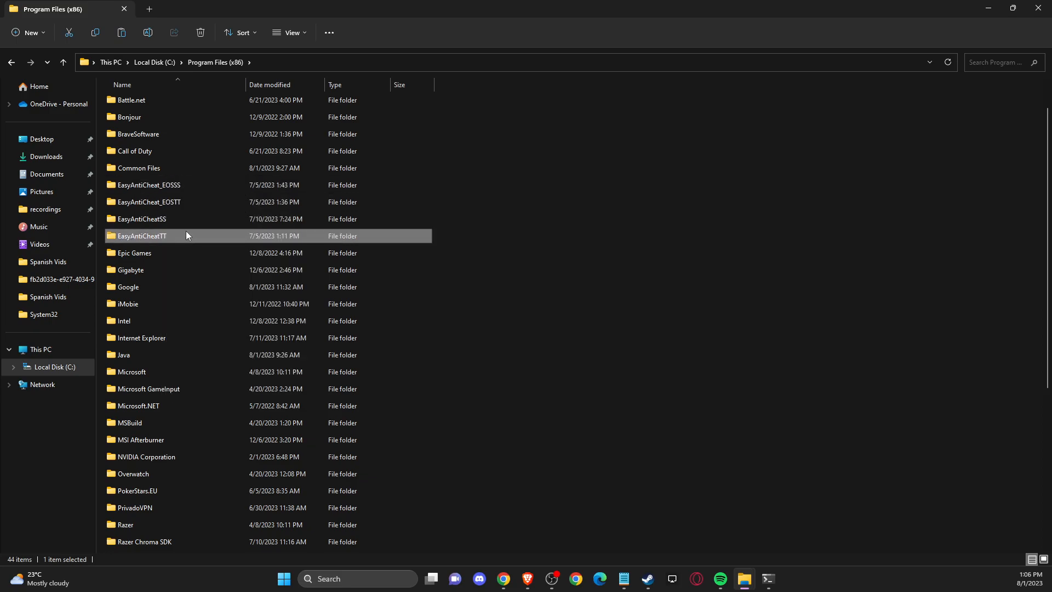
mouse_move(1042, 87)
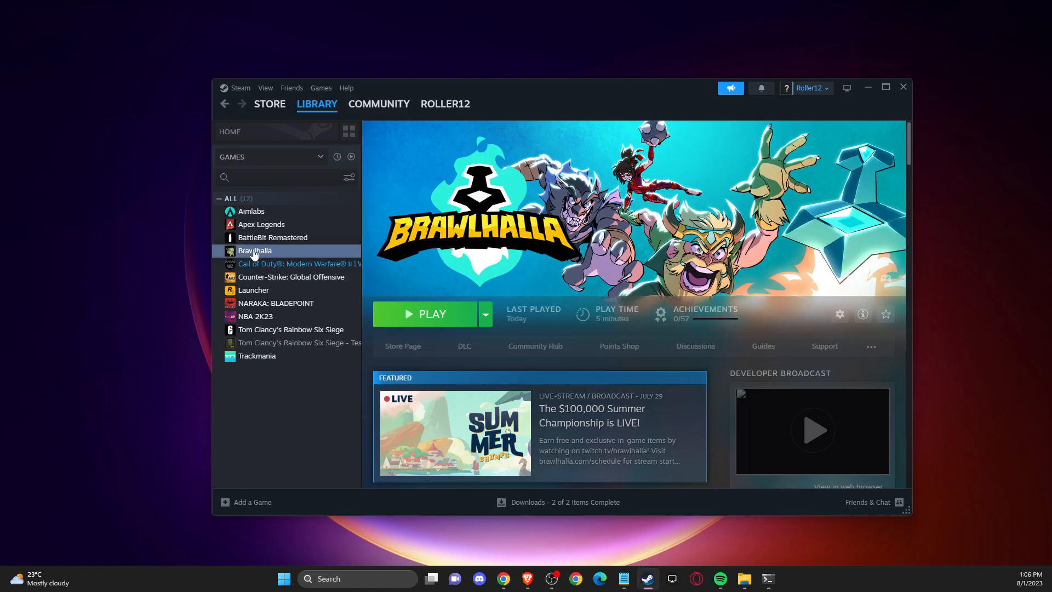
Verify integrity of Brawlhalla's game files from its Properties, then close the window
right_click(254, 249)
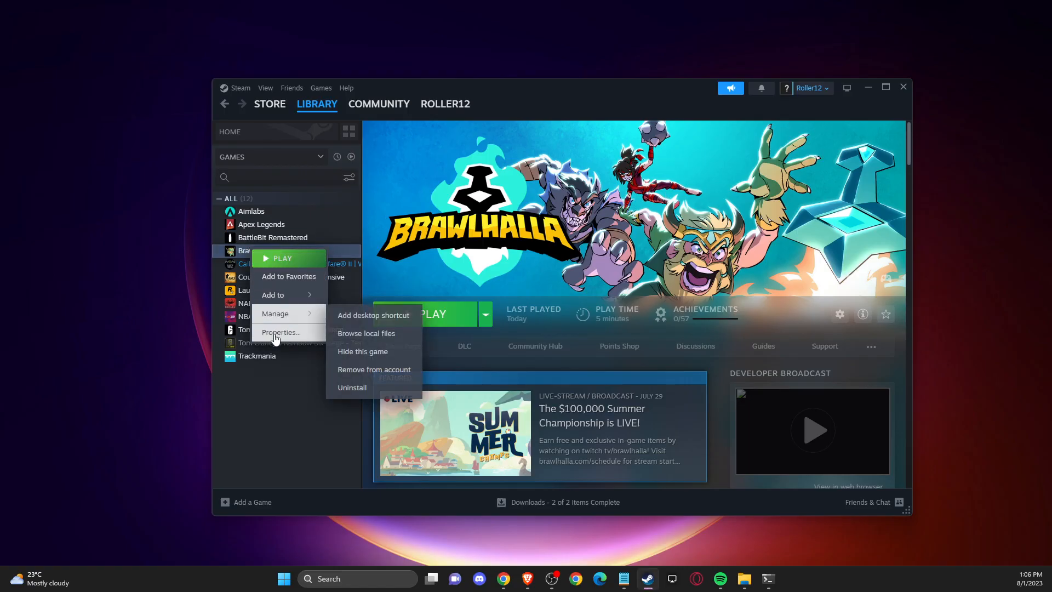
click(280, 332)
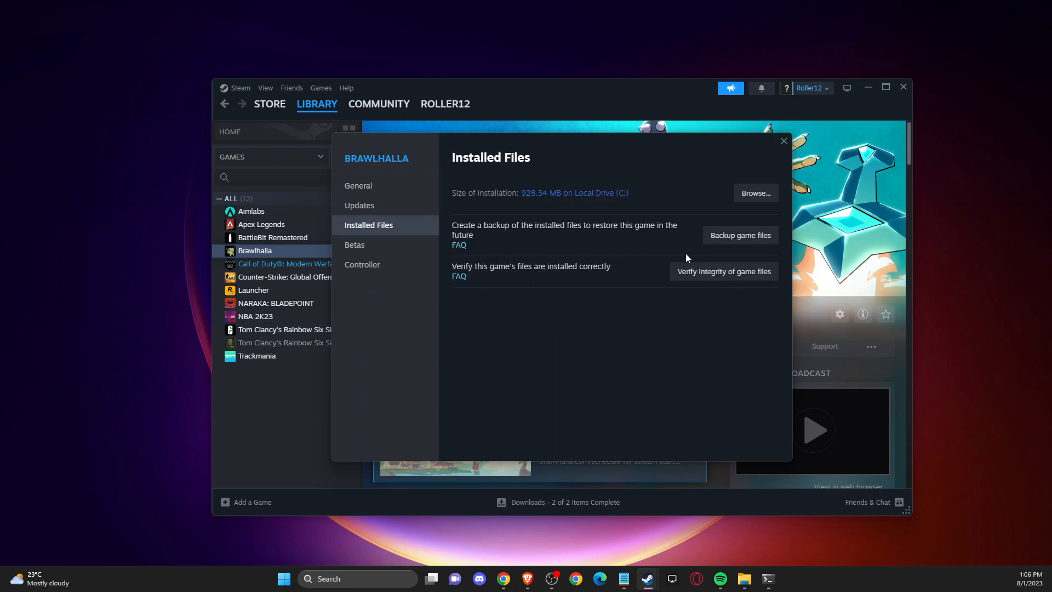
click(723, 272)
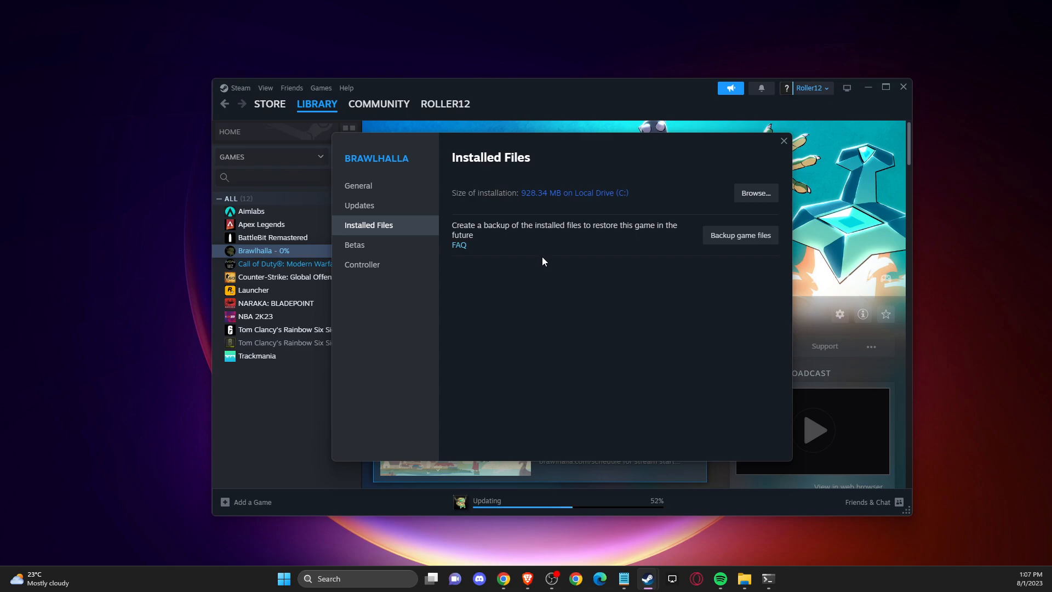
click(784, 140)
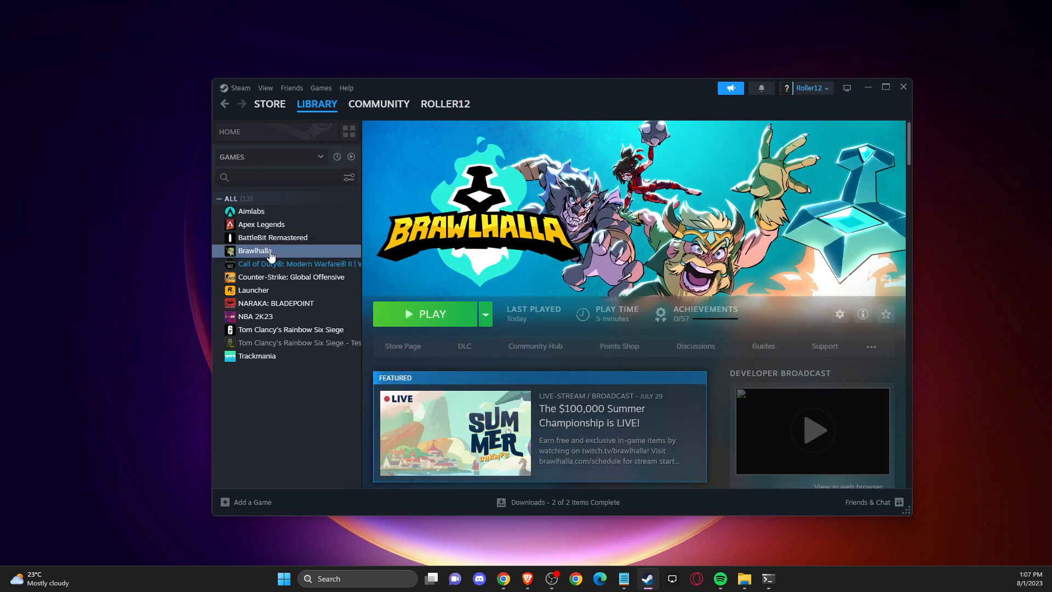
Reopen Brawlhalla's install folder to see the restored EasyAntiCheat folder beside EasyAntiCheatRR
right_click(254, 250)
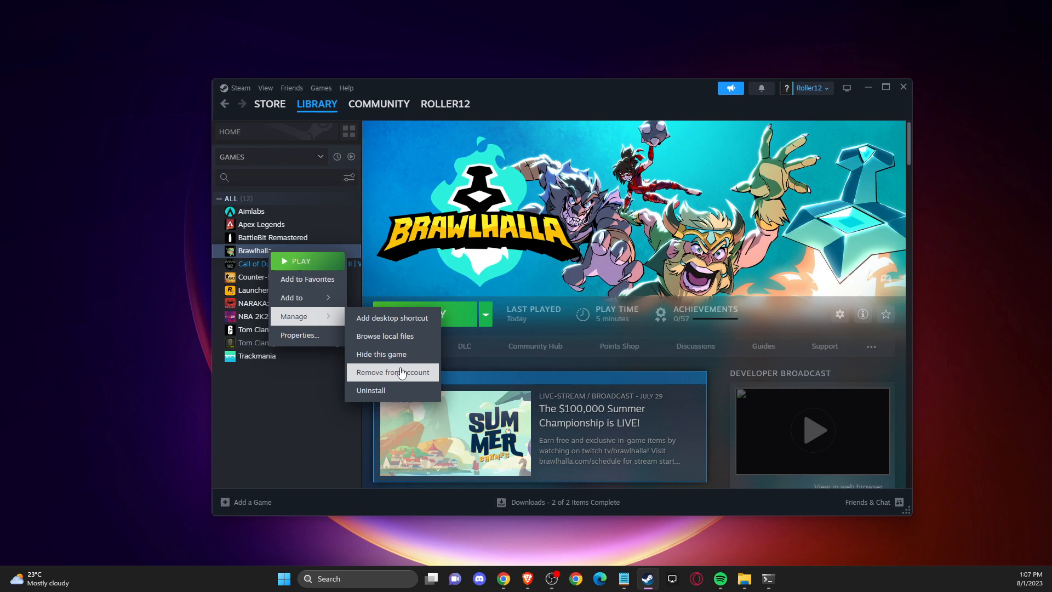
click(385, 337)
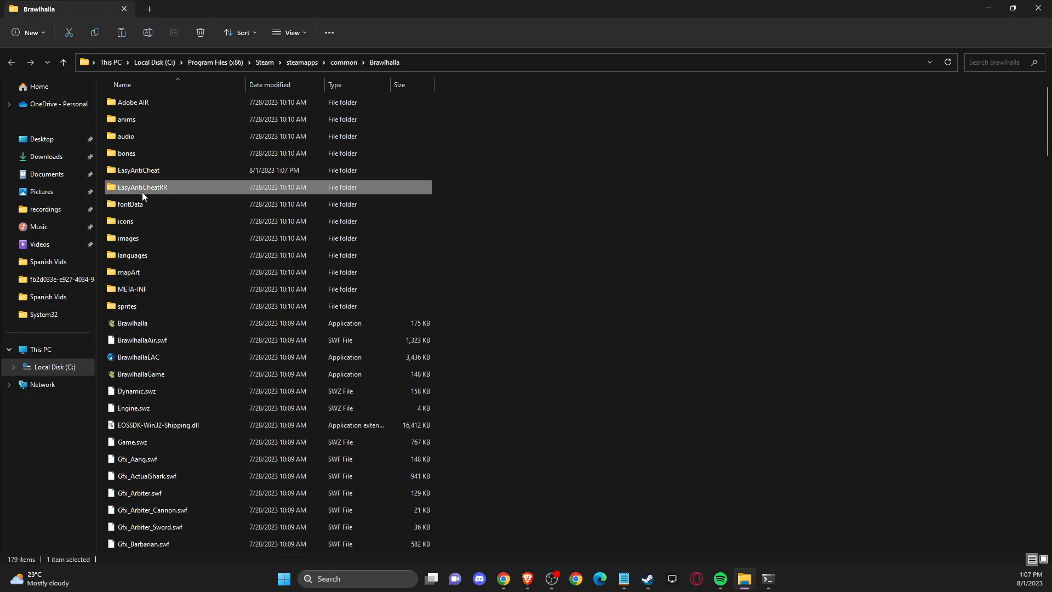
mouse_move(276, 182)
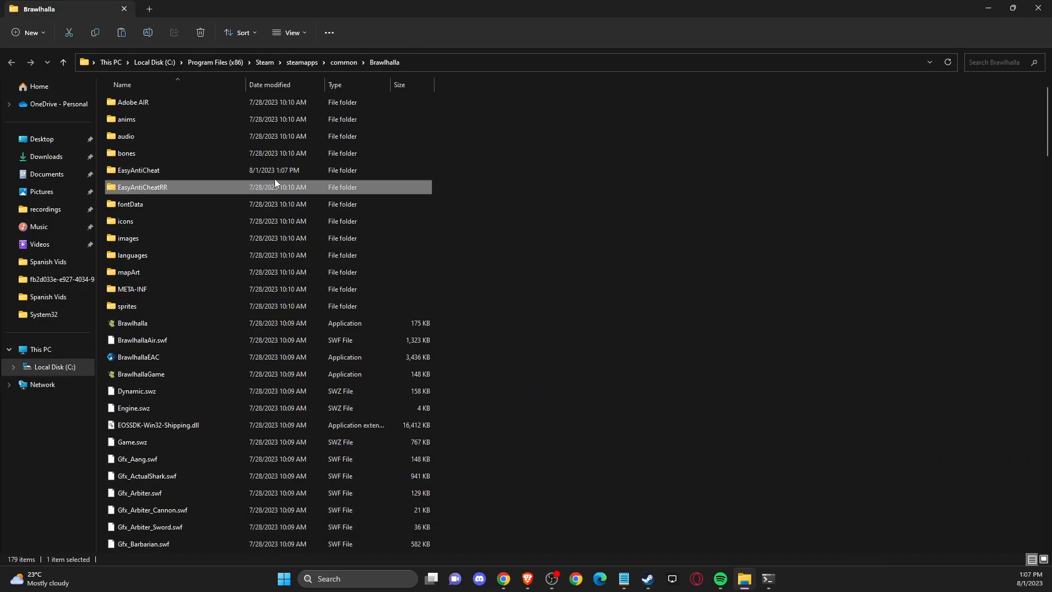
mouse_move(625, 342)
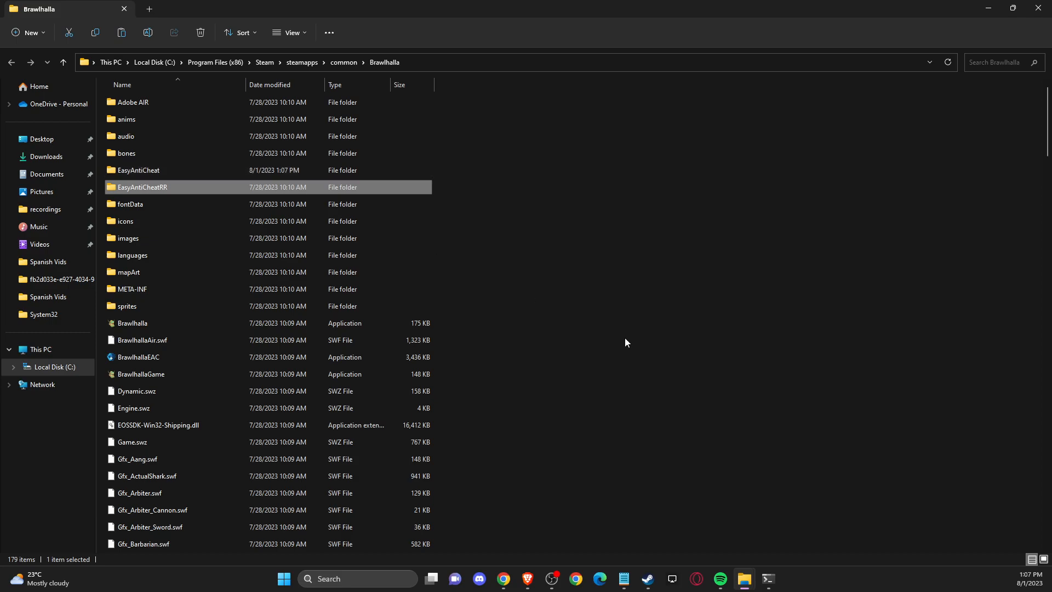
mouse_move(264, 188)
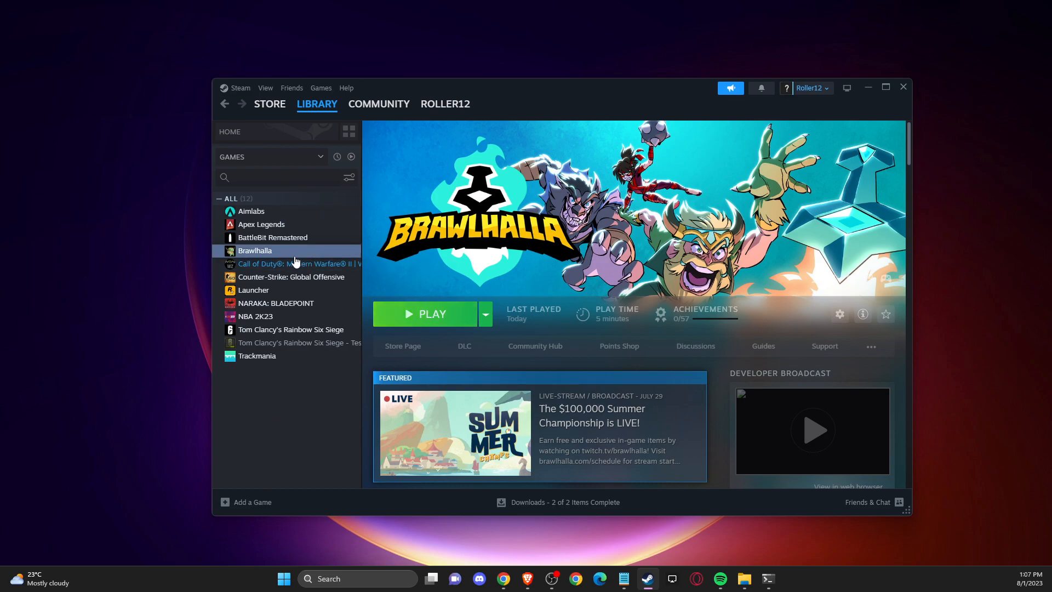
Browse Brawlhalla's installed files from Properties and select the BrawlhallaEAC application
right_click(254, 249)
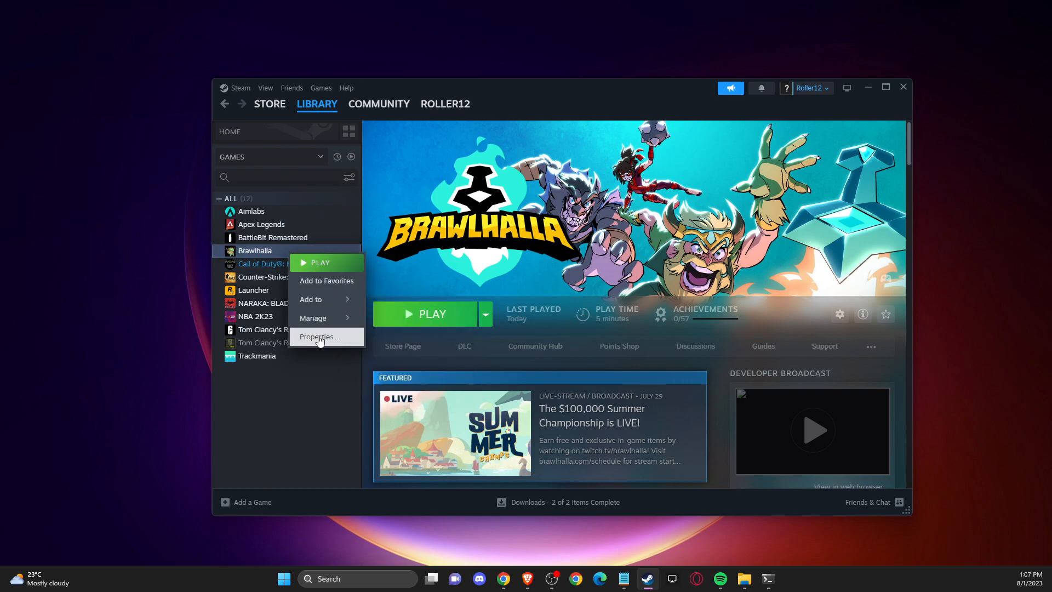
click(319, 337)
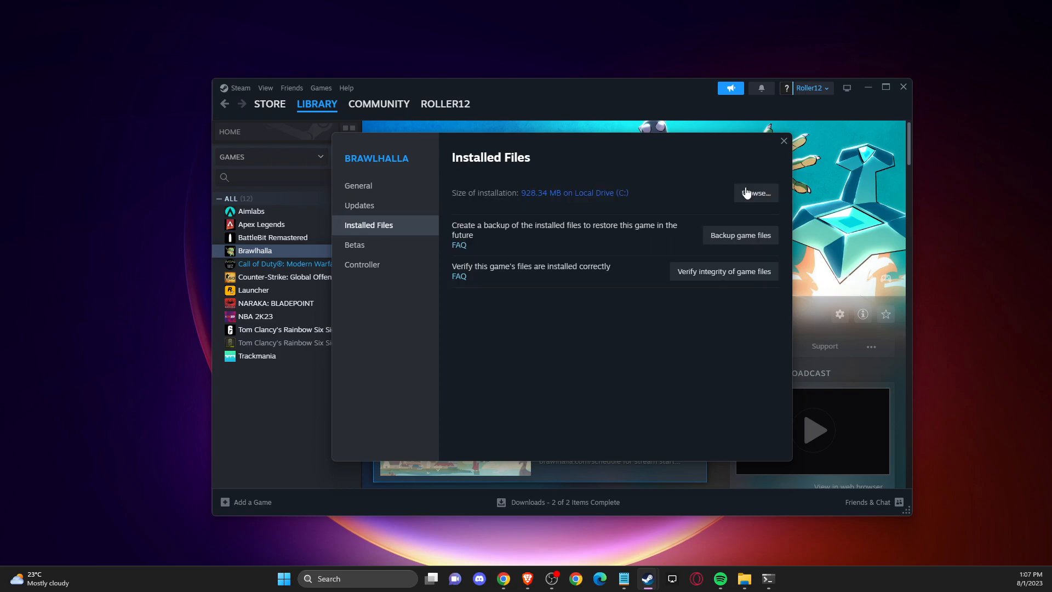
click(756, 191)
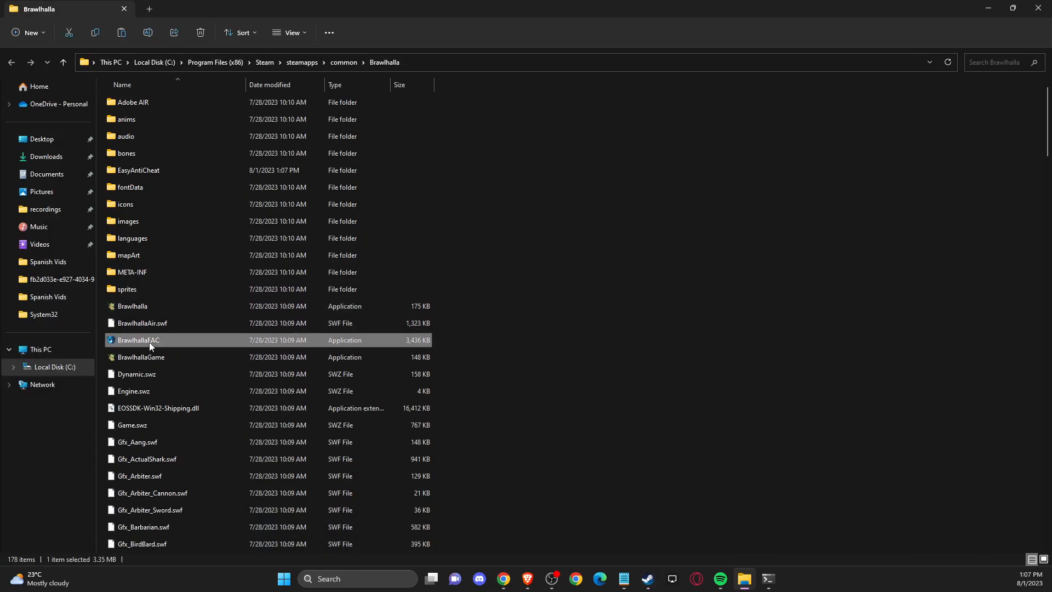
mouse_move(149, 347)
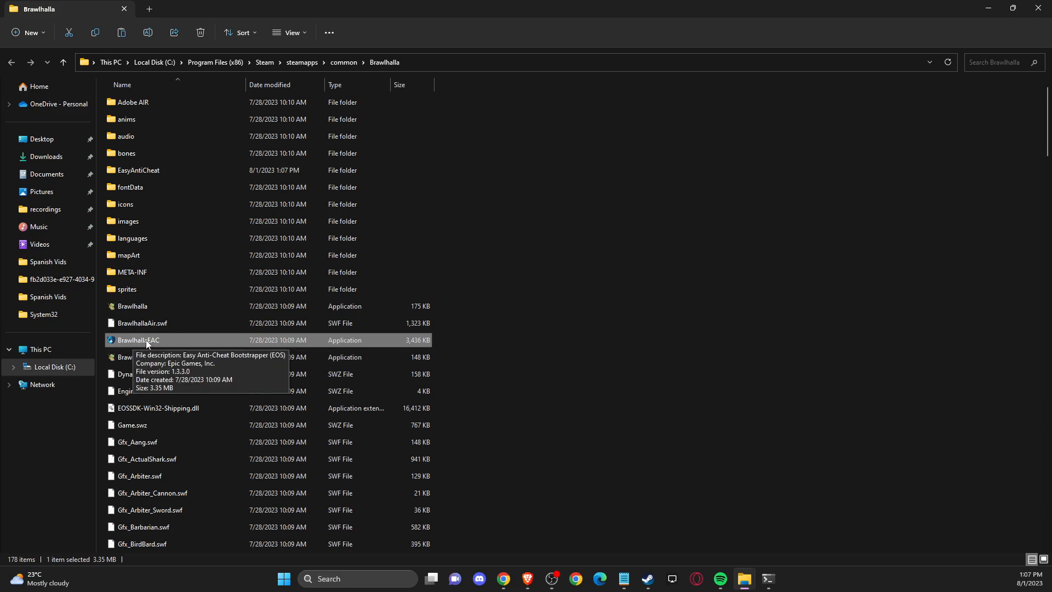